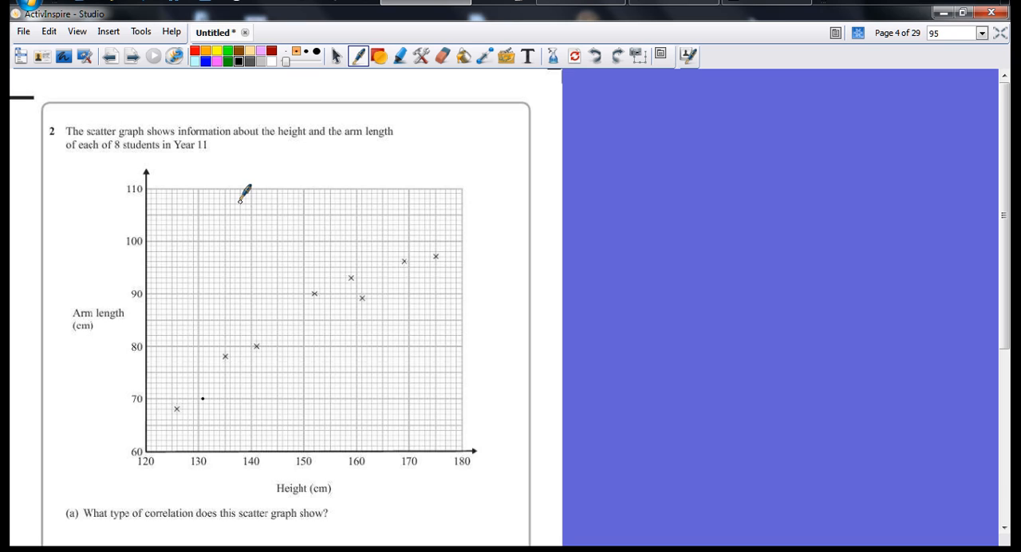
{"action": "mouse_move", "coordinate": [86, 180]}
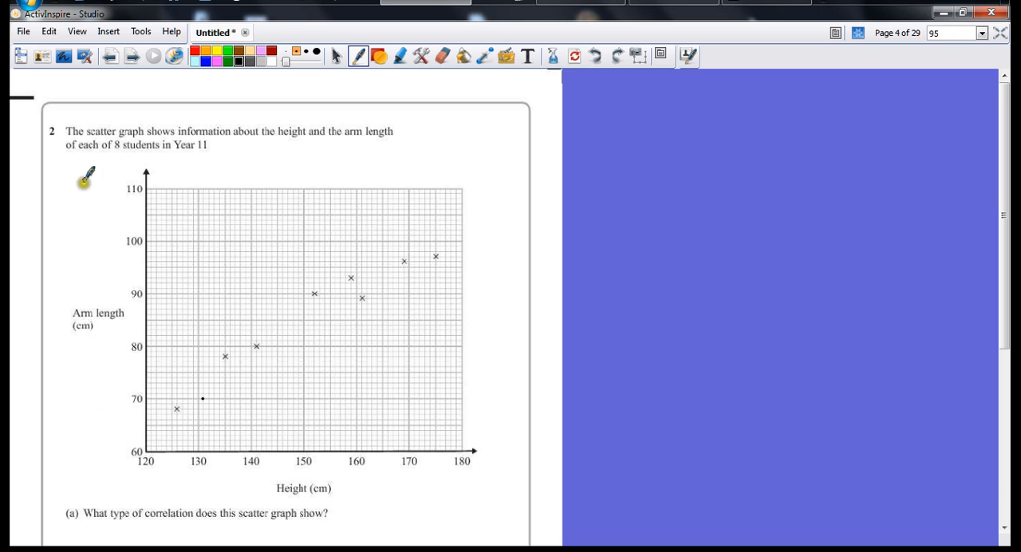
{"action": "mouse_move", "coordinate": [185, 480]}
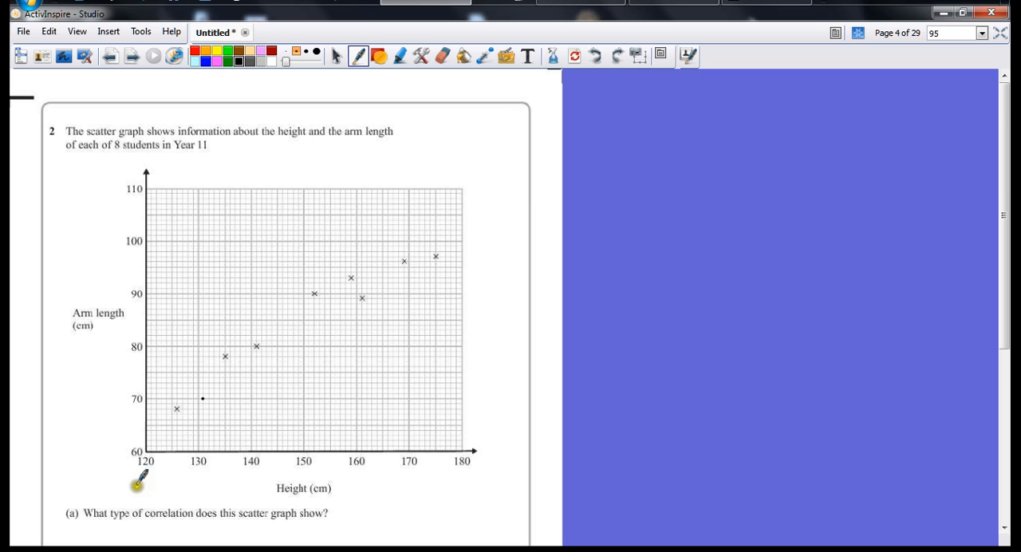
{"action": "mouse_move", "coordinate": [972, 147]}
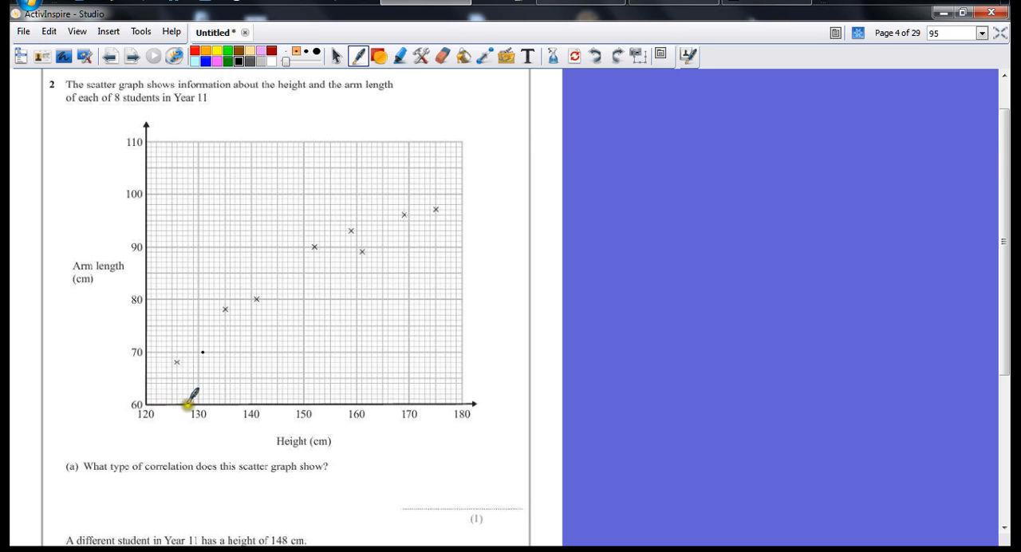
{"action": "mouse_move", "coordinate": [220, 146]}
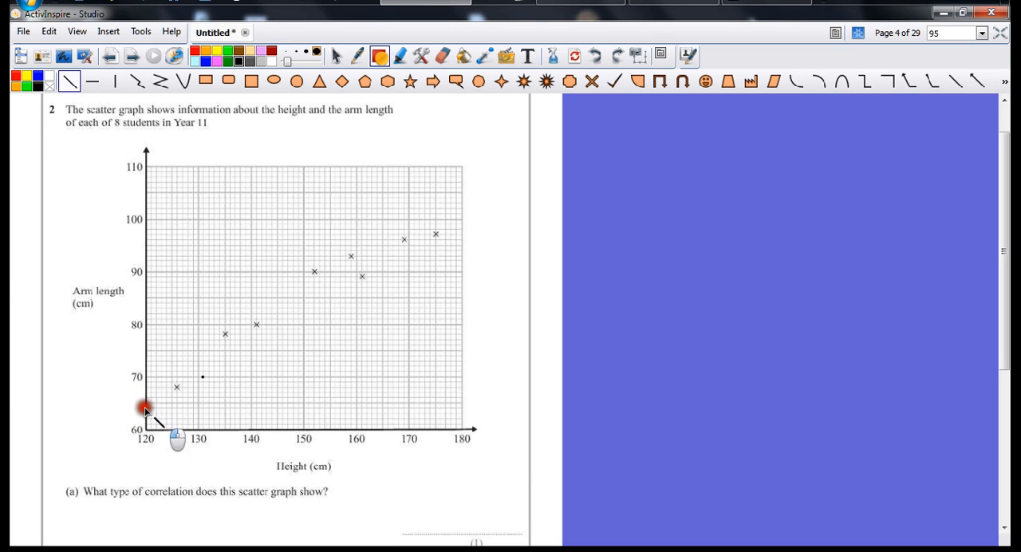
Draw a thick straight best-fit line from 120 cm to 180 cm height, then return to the Pen
{"action": "left_click_drag", "start_coordinate": [144, 411], "coordinate": [459, 201]}
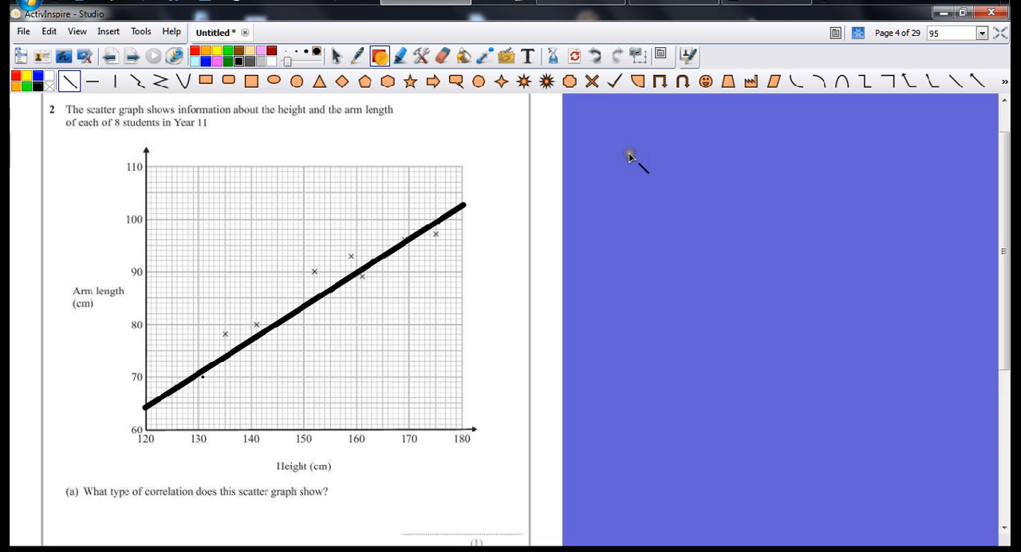
{"action": "left_click", "coordinate": [340, 55]}
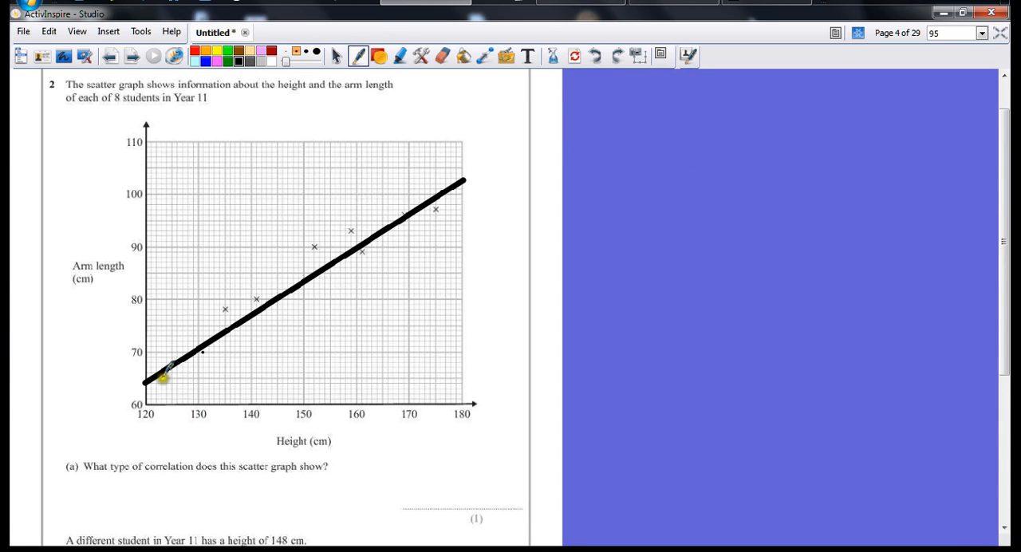
{"action": "mouse_move", "coordinate": [530, 301]}
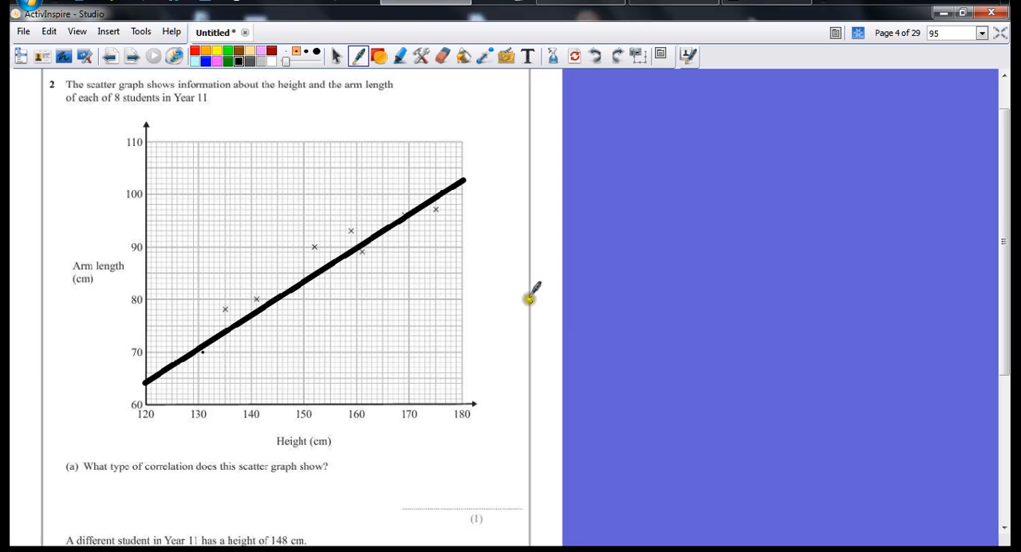
{"action": "mouse_move", "coordinate": [419, 504]}
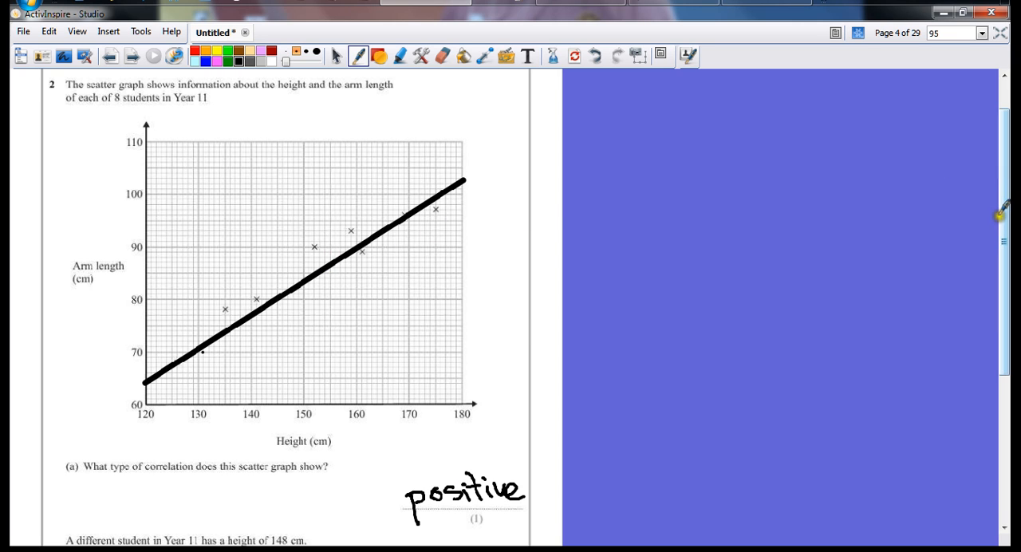
Scroll the page down below the 'positive' answer to part (a)
{"action": "scroll", "scroll_direction": "down", "scroll_amount": 3}
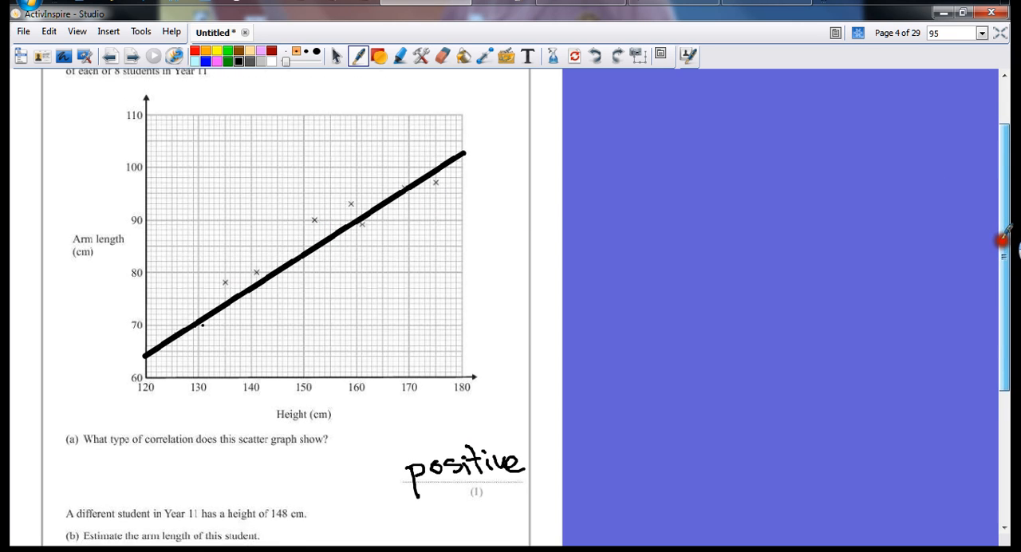
Scroll further down to show part (b) about the 148 cm student
{"action": "scroll", "scroll_direction": "down", "scroll_amount": 3}
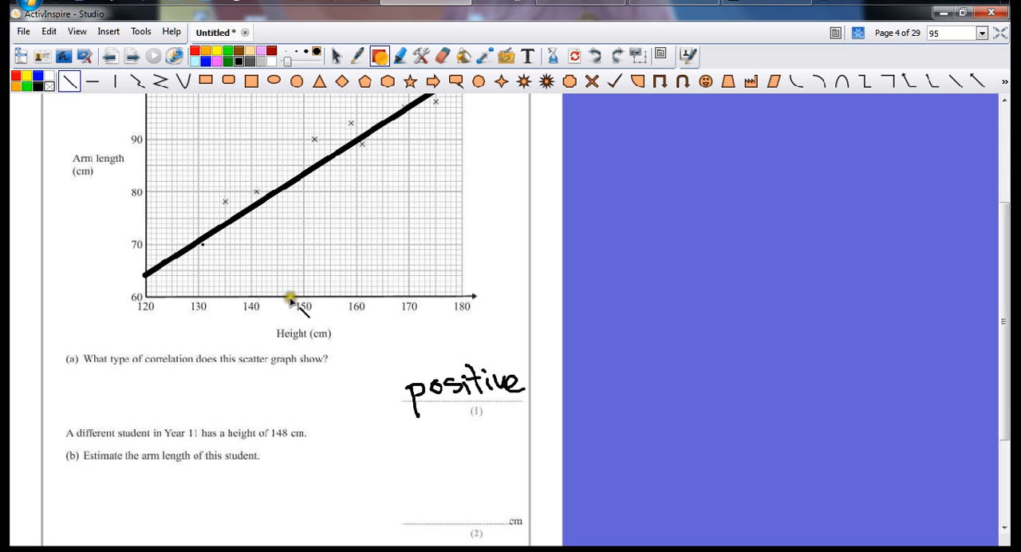
Draw a vertical reading line up from 148 cm and horizontal lines across to the arm-length axis
{"action": "left_click", "coordinate": [291, 285]}
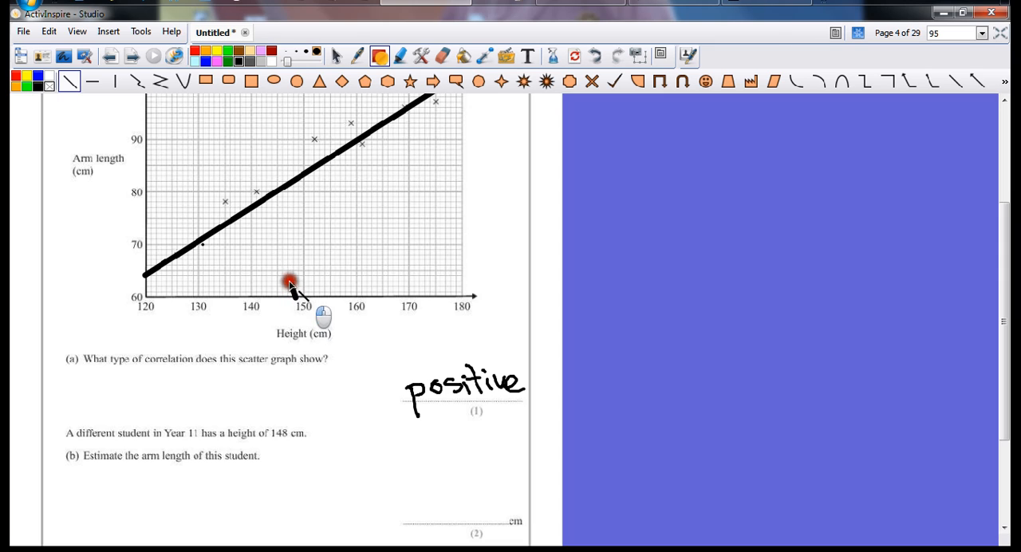
{"action": "left_click_drag", "start_coordinate": [295, 302], "coordinate": [295, 177]}
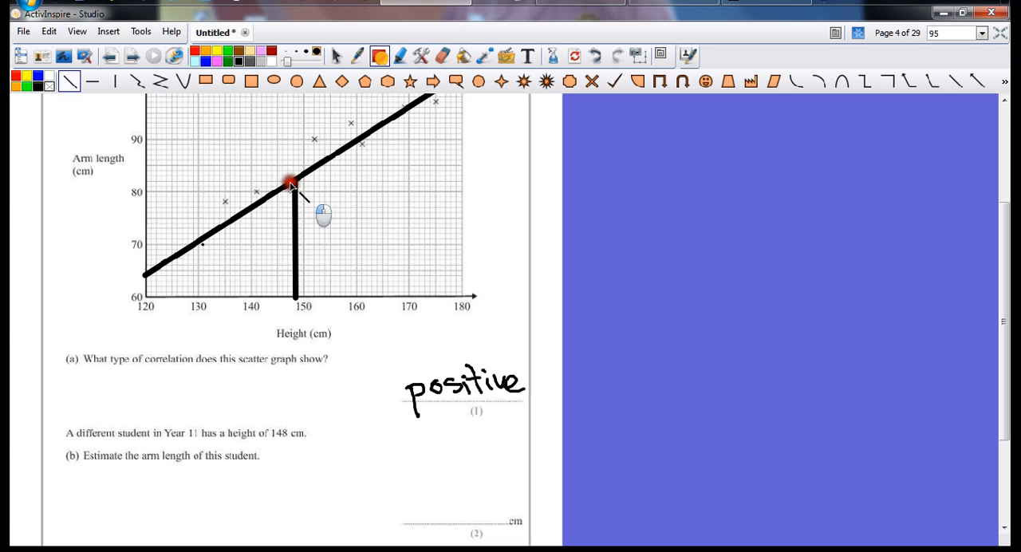
{"action": "left_click_drag", "start_coordinate": [294, 185], "coordinate": [143, 185]}
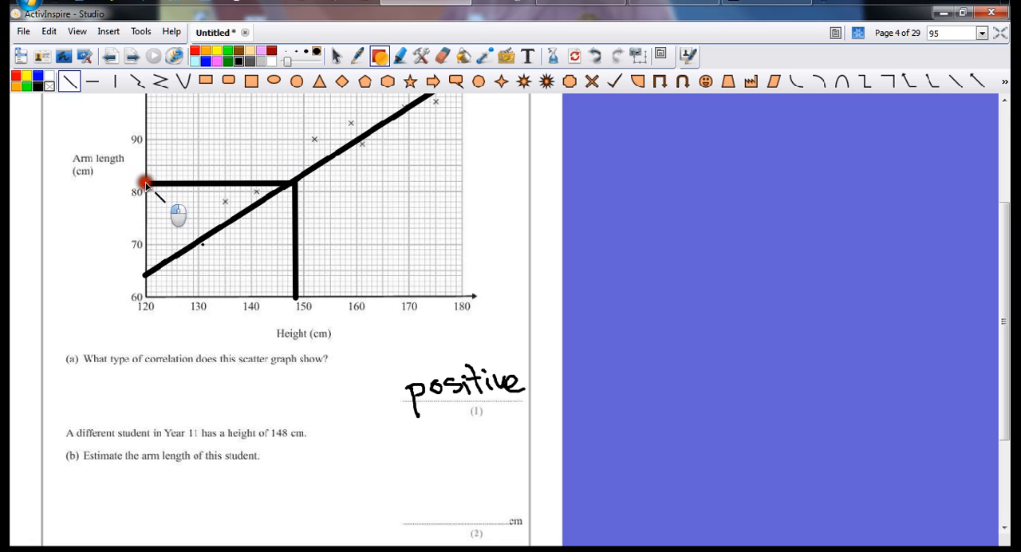
{"action": "left_click_drag", "start_coordinate": [148, 189], "coordinate": [283, 189]}
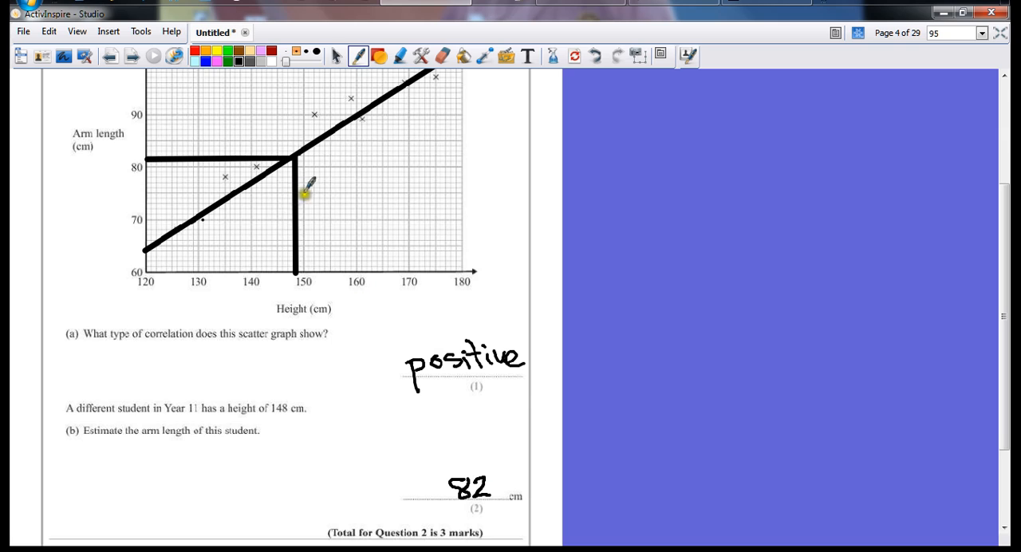
{"action": "mouse_move", "coordinate": [248, 166]}
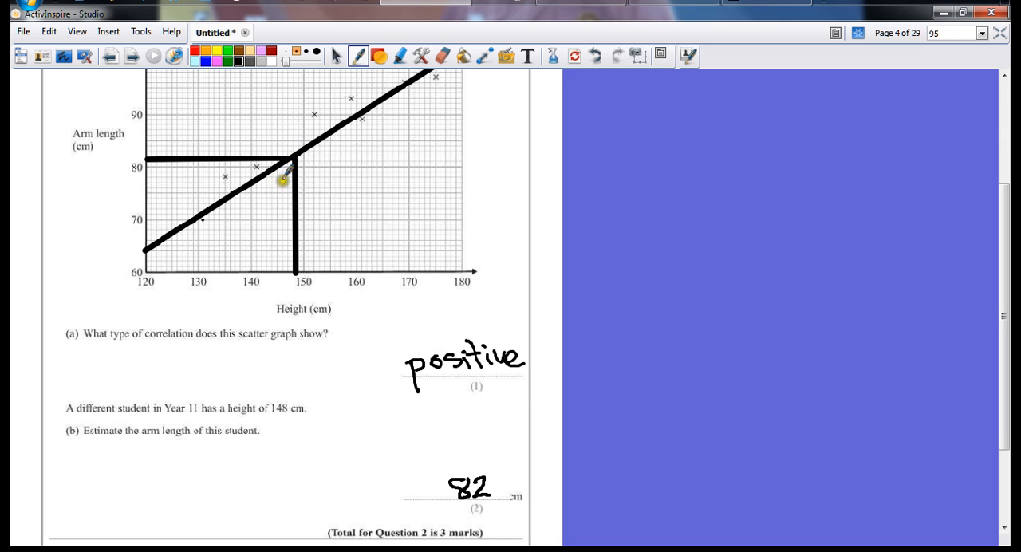
{"action": "mouse_move", "coordinate": [327, 119]}
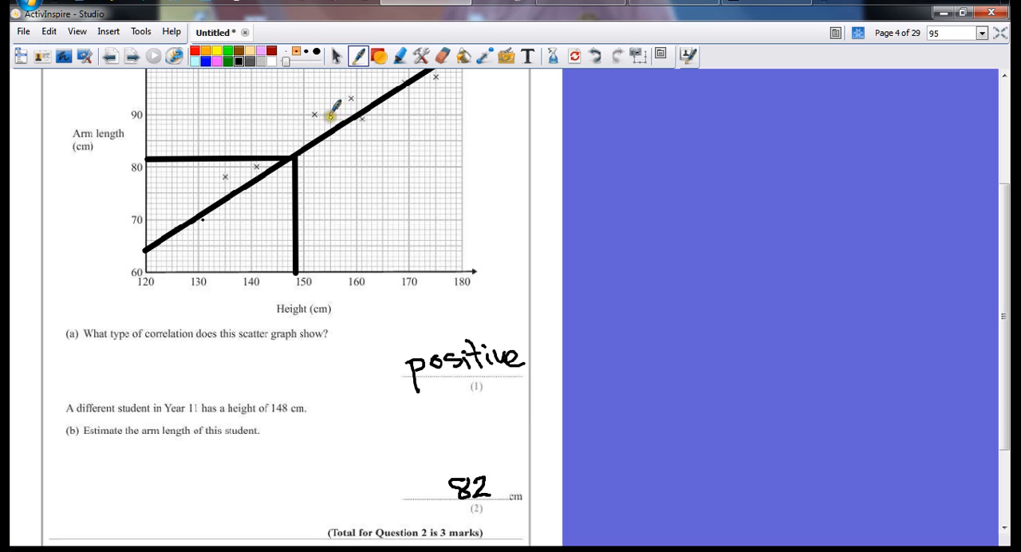